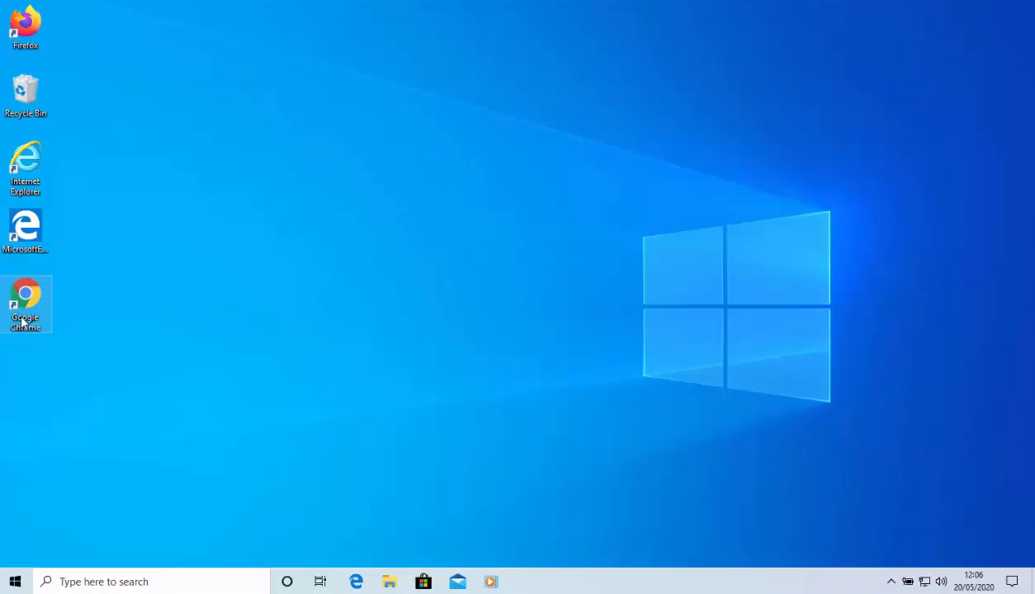
# Step: Launch Chrome from the desktop and search Google for 'chrome web store'
pyautogui.doubleClick(25, 297)
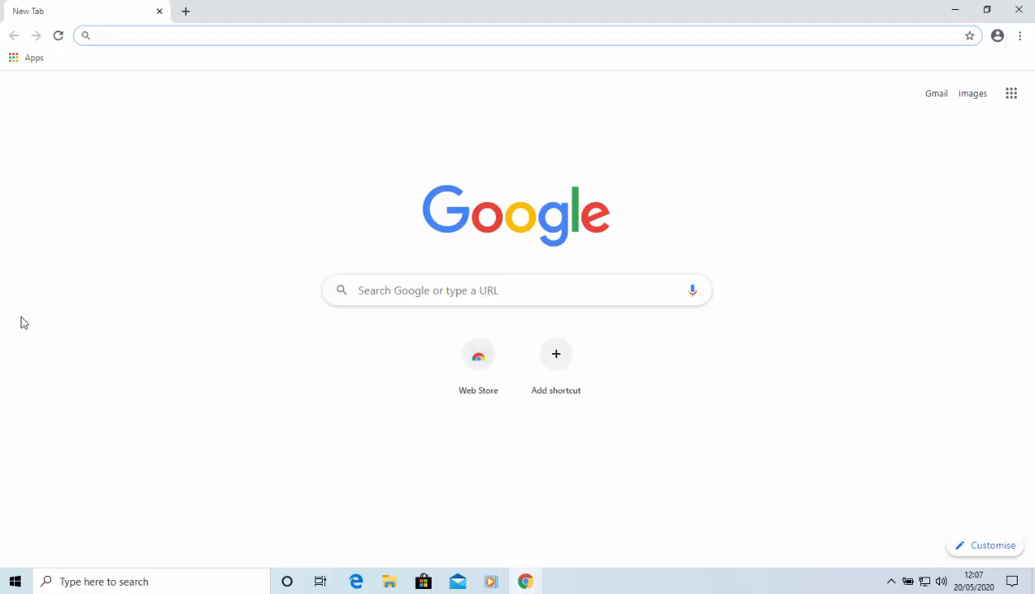
pyautogui.moveTo(66, 198)
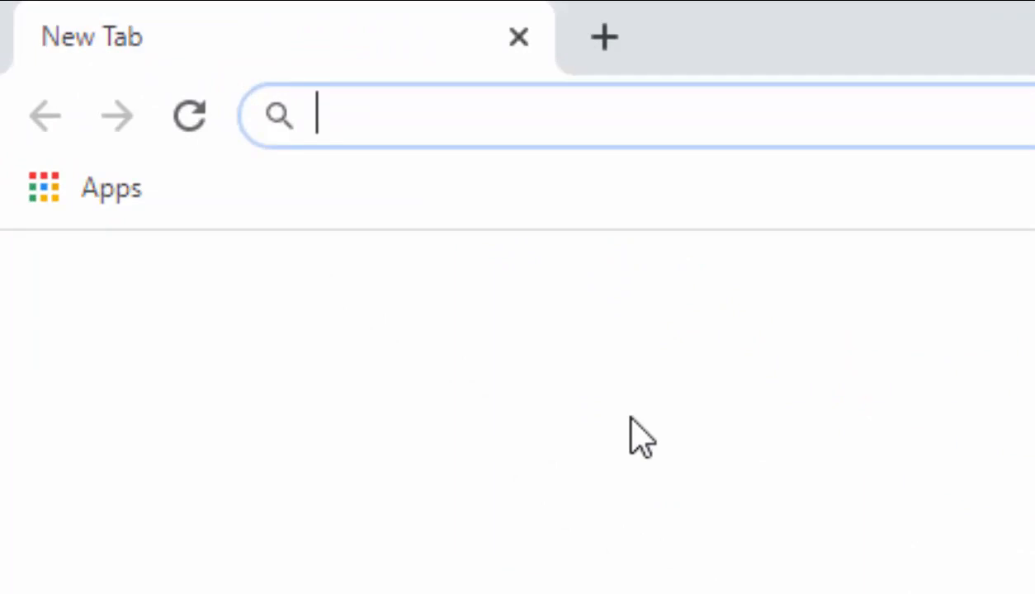
pyautogui.write('chrome web store')
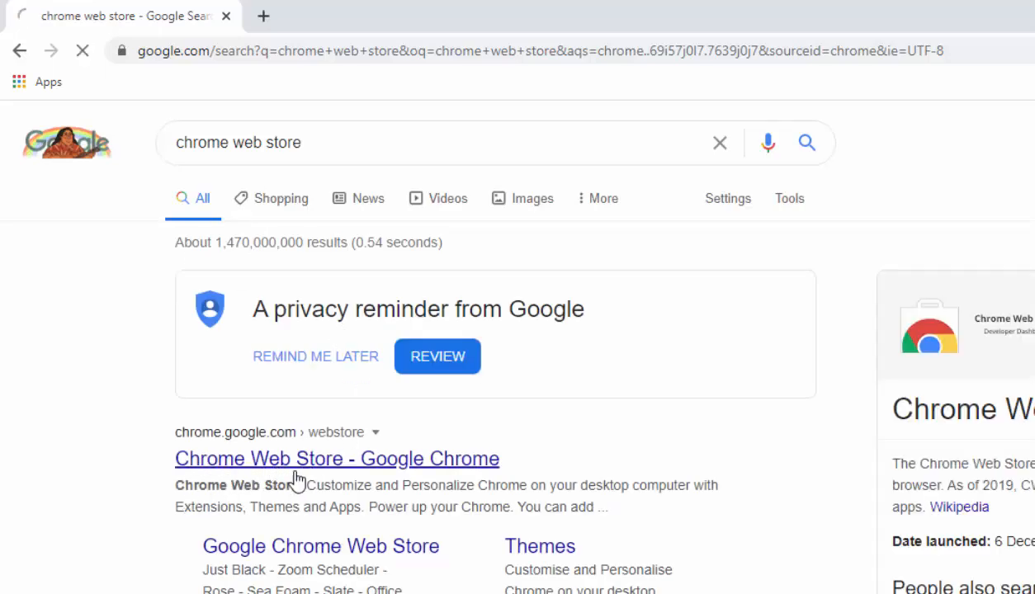
# Step: Go to the Chrome Web Store and search it for 'ie tab'
pyautogui.click(337, 459)
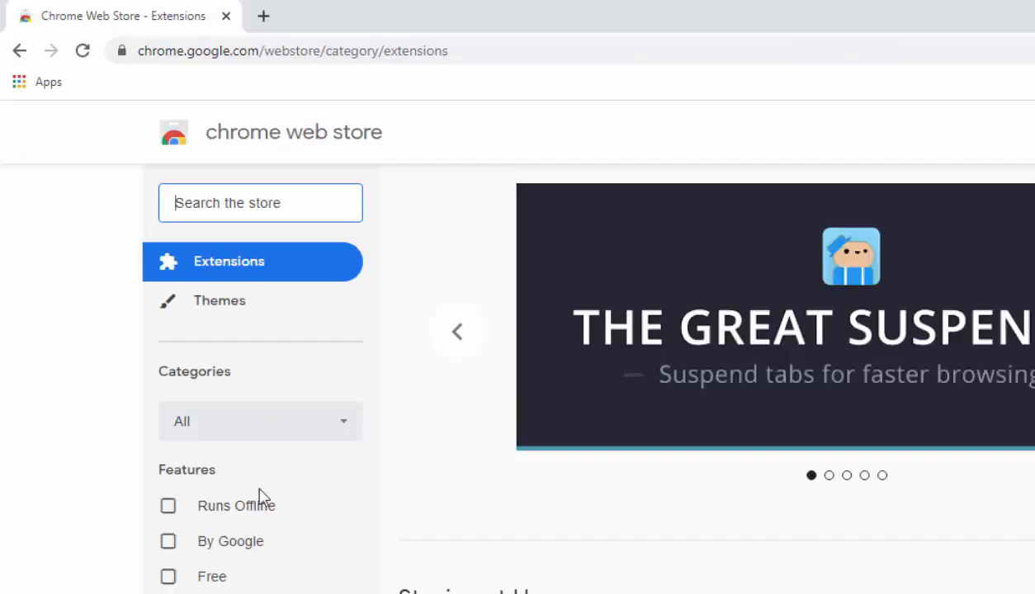
pyautogui.moveTo(413, 331)
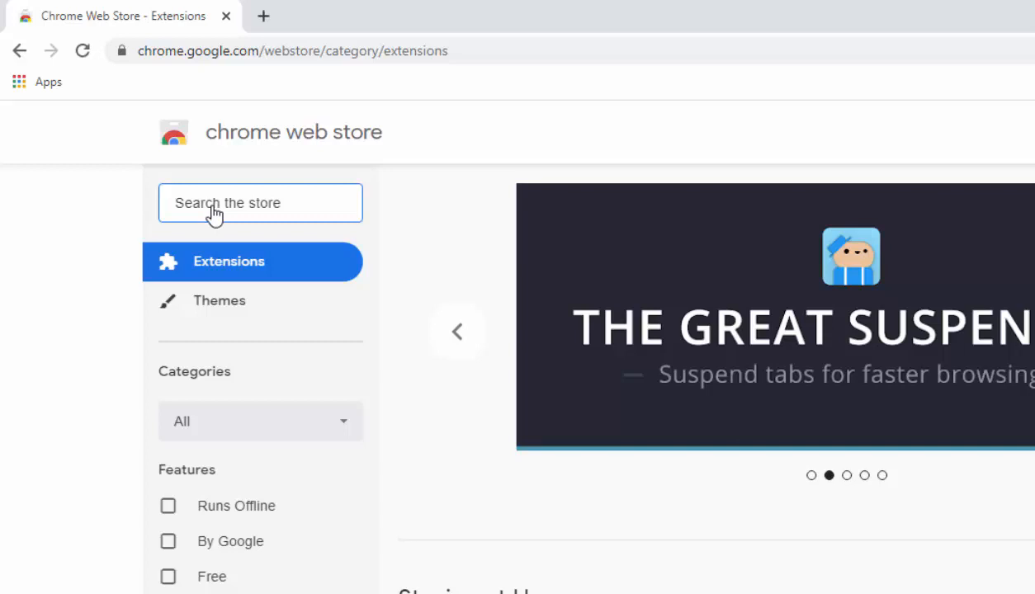
pyautogui.write('ie tab')
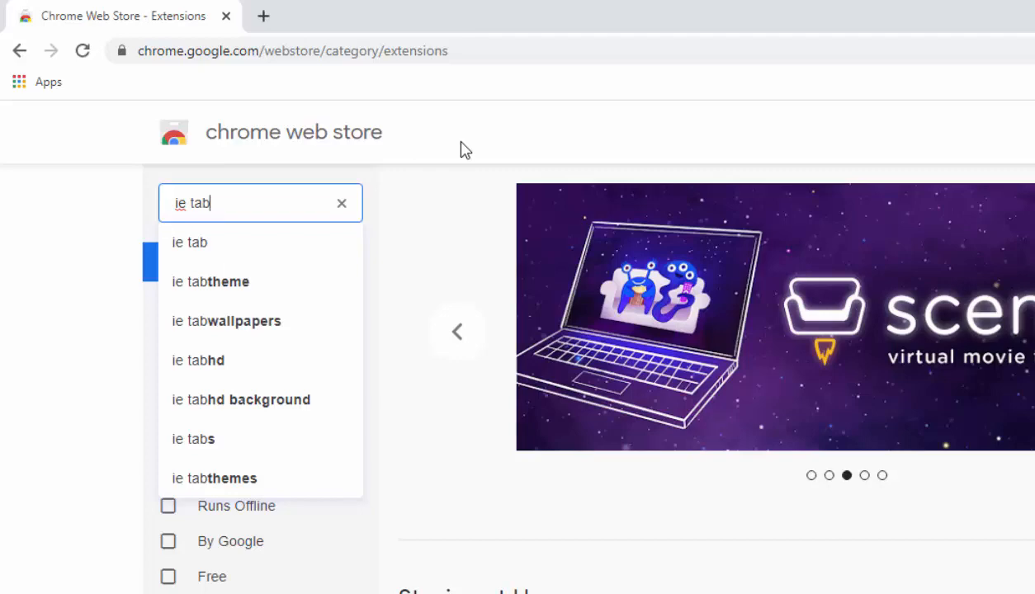
pyautogui.press('Enter')
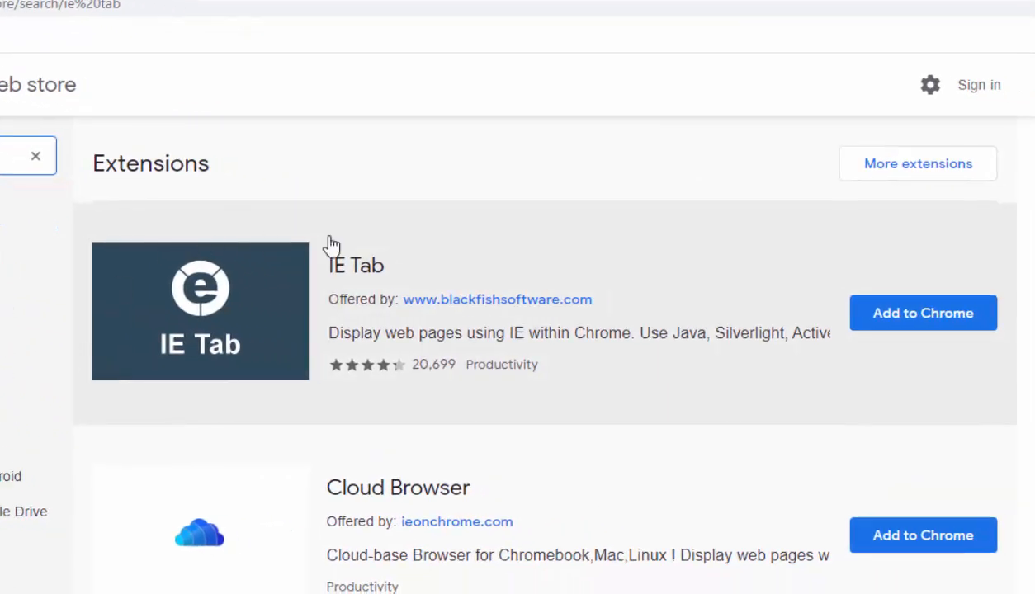
pyautogui.moveTo(565, 287)
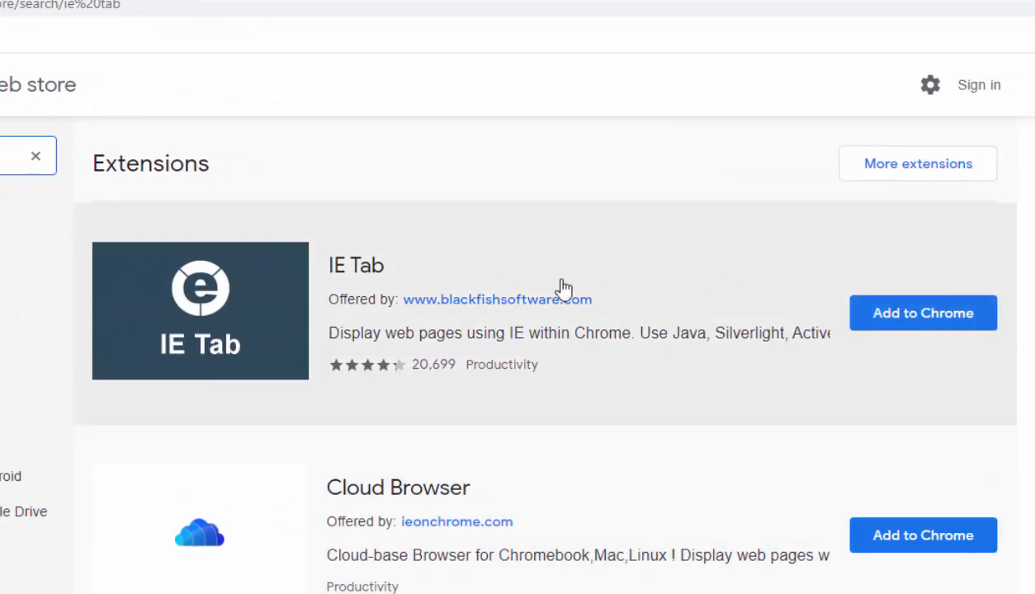
pyautogui.moveTo(915, 337)
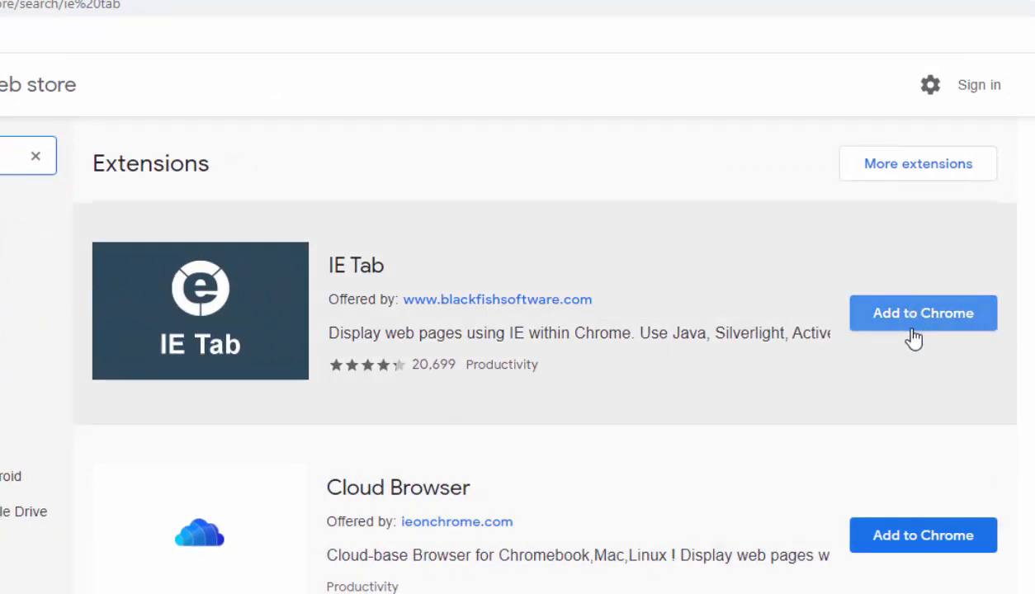
pyautogui.moveTo(373, 314)
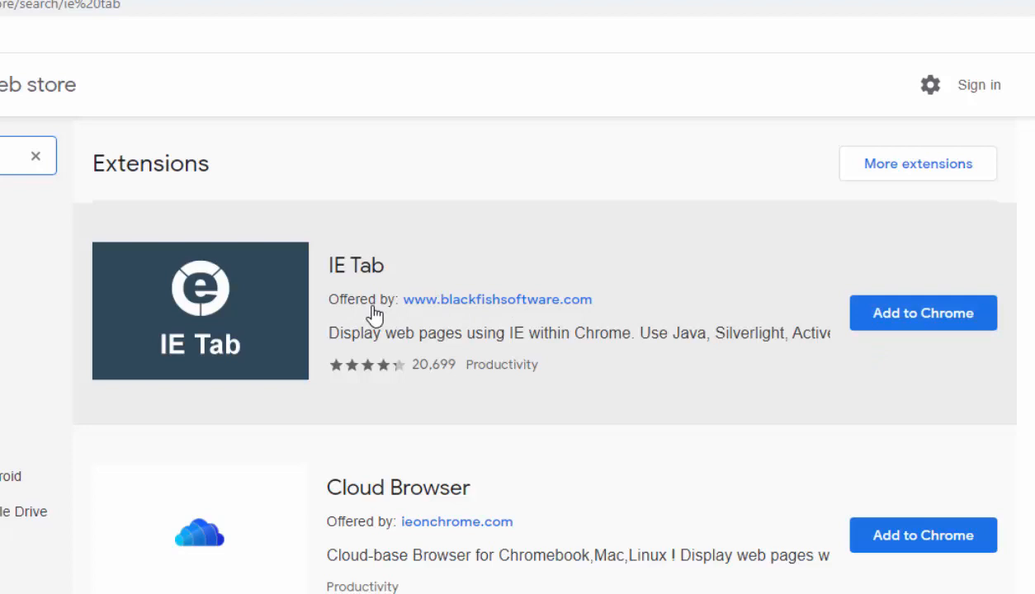
pyautogui.moveTo(573, 322)
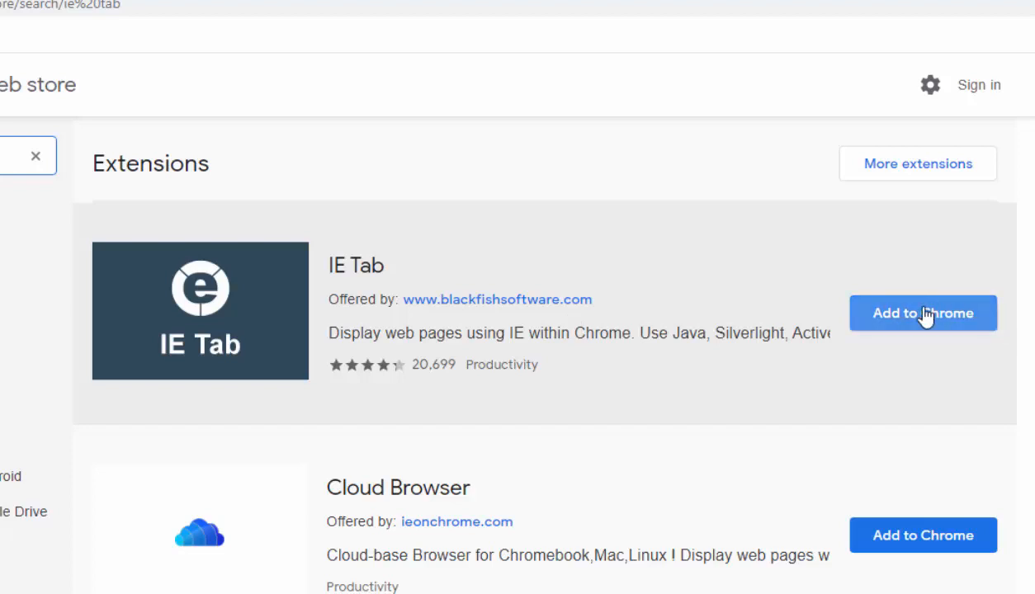
# Step: Add the IE Tab extension to Chrome and confirm, landing on its setup documentation page
pyautogui.click(923, 314)
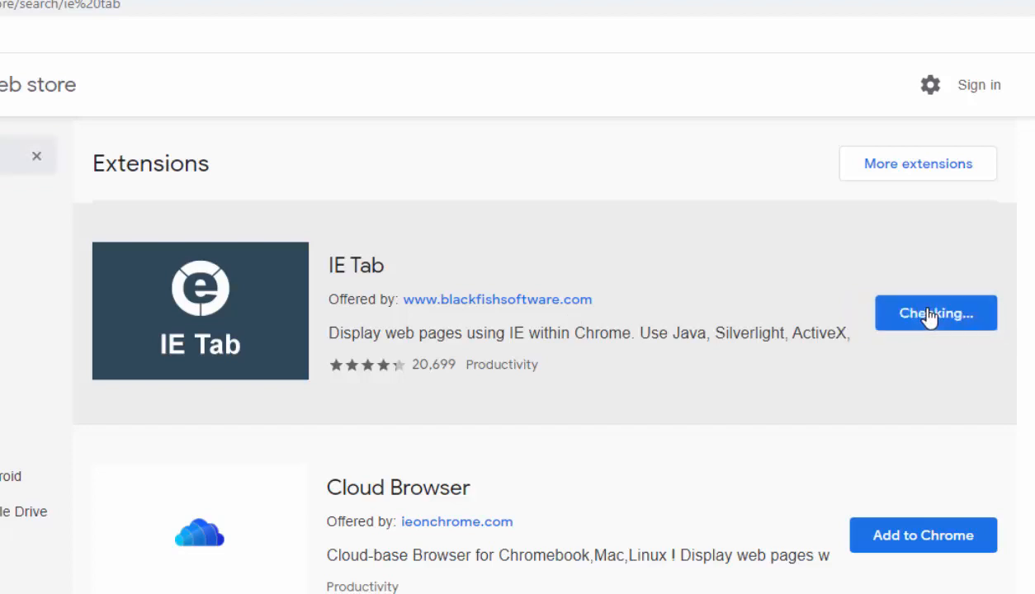
pyautogui.click(934, 314)
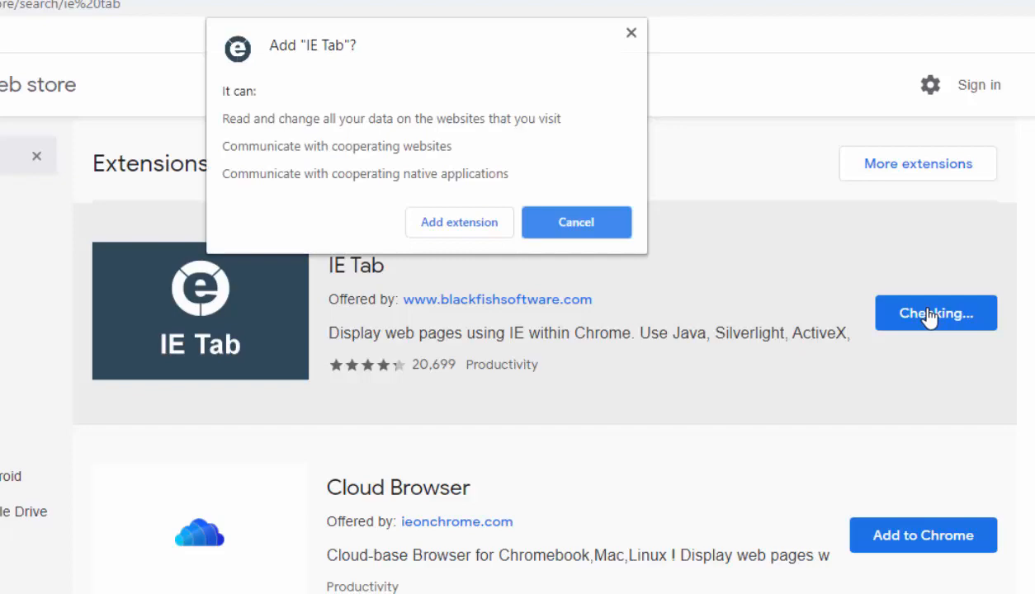
pyautogui.moveTo(451, 222)
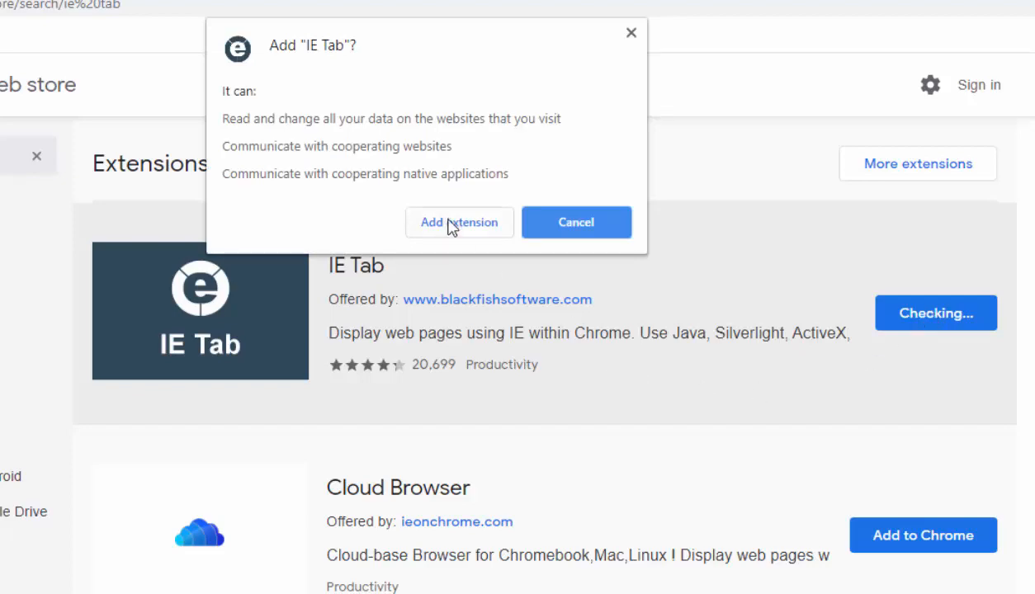
pyautogui.click(459, 221)
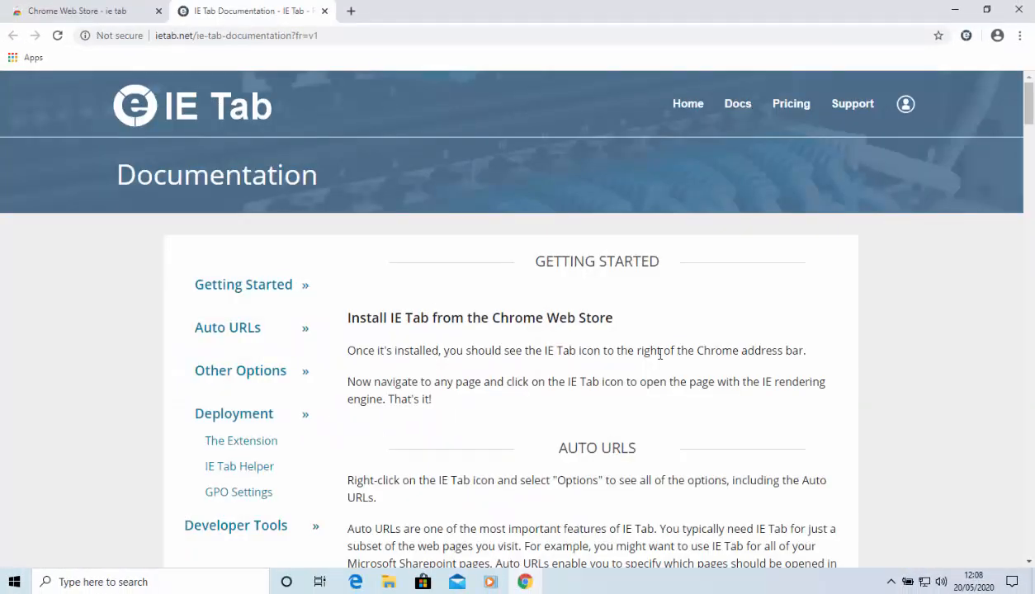
pyautogui.scroll(-3)
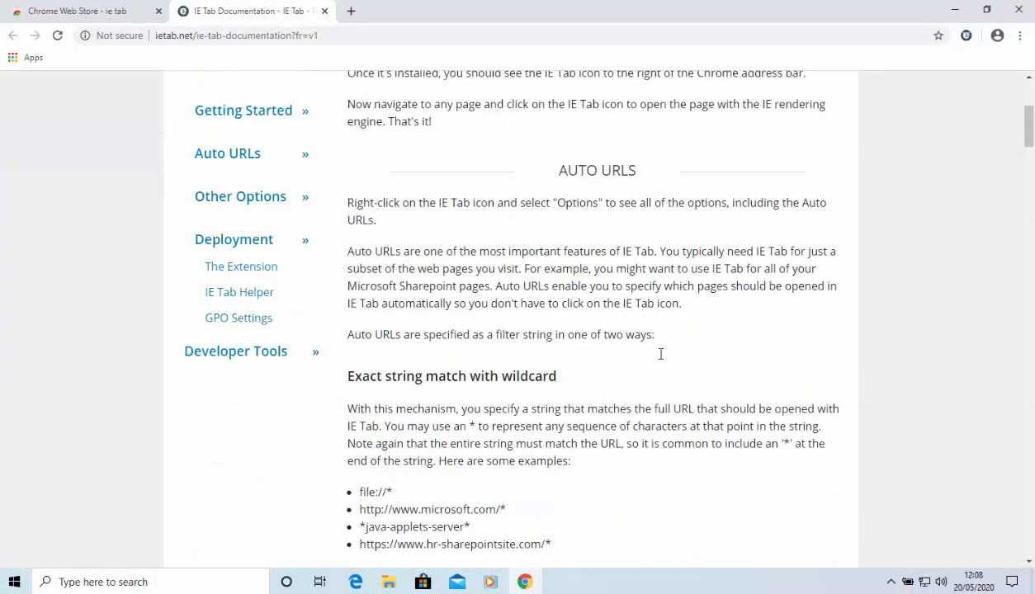
pyautogui.scroll(-3)
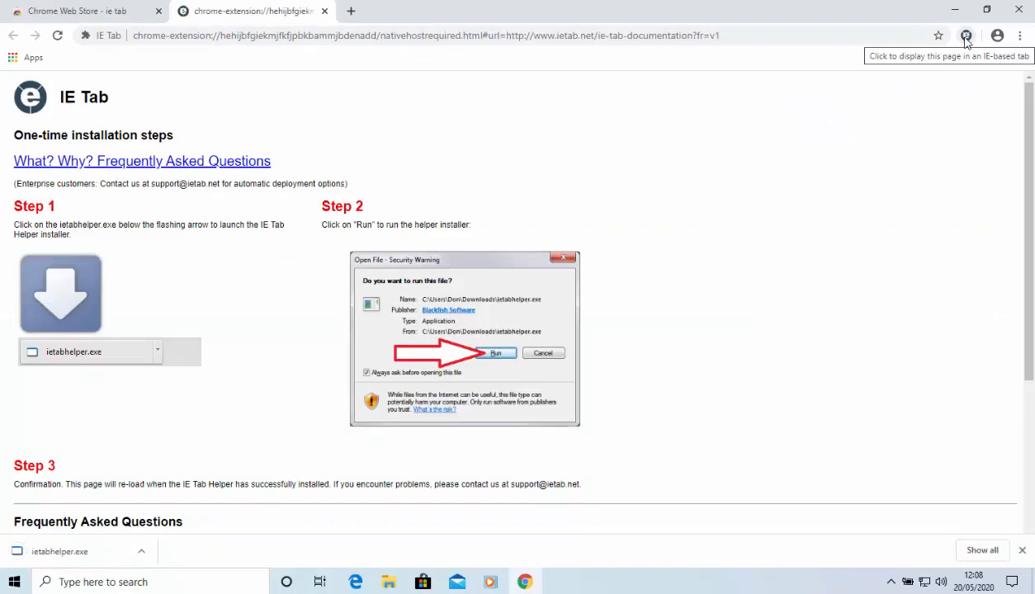
pyautogui.moveTo(165, 518)
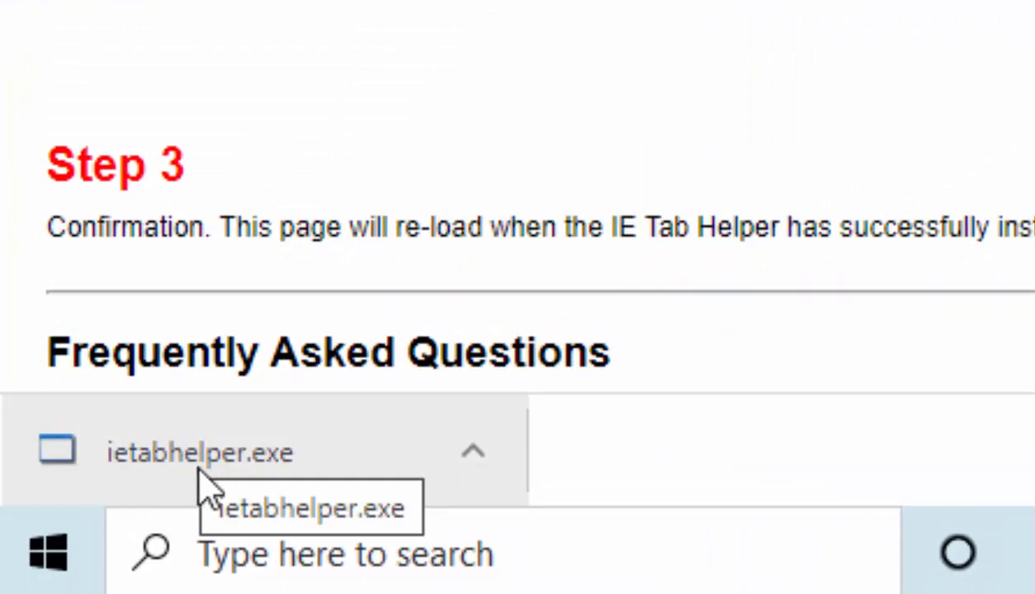
# Step: Run the downloaded ietabhelper.exe so the documentation page loads in IE mode
pyautogui.click(200, 452)
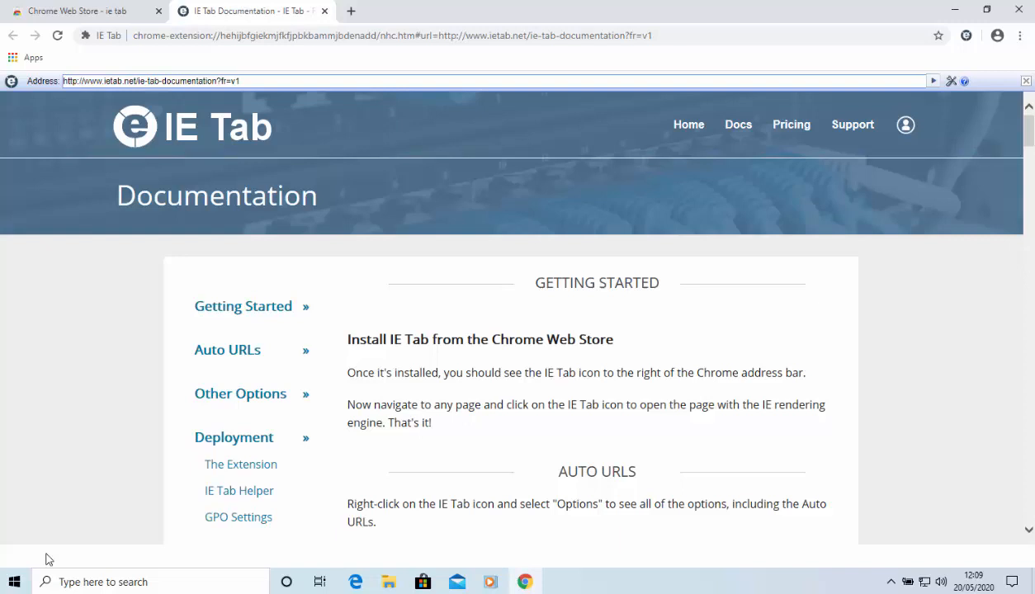
pyautogui.scroll(-3)
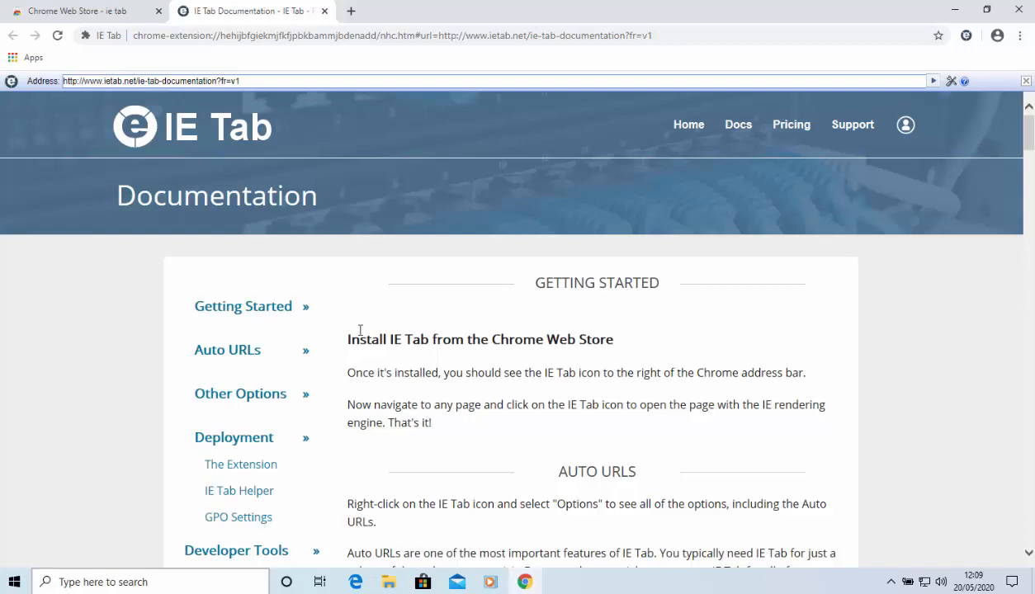
pyautogui.moveTo(509, 263)
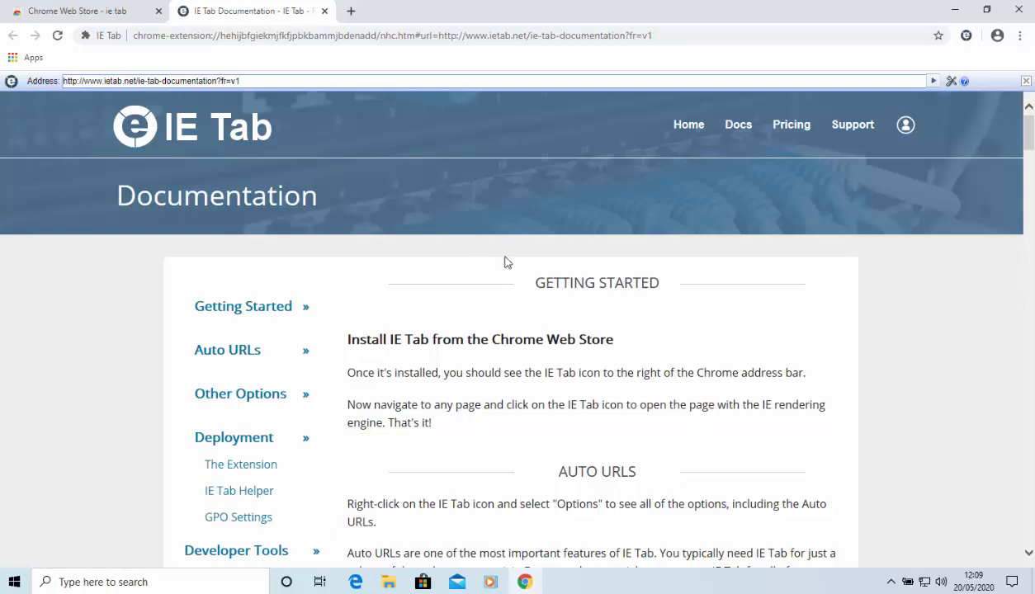
pyautogui.moveTo(609, 268)
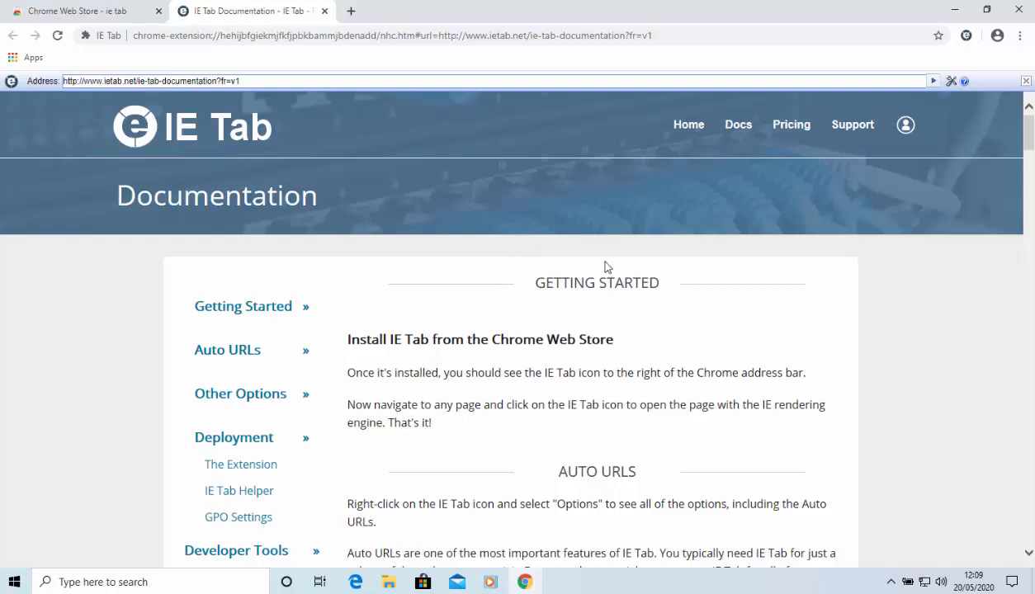
pyautogui.moveTo(609, 268)
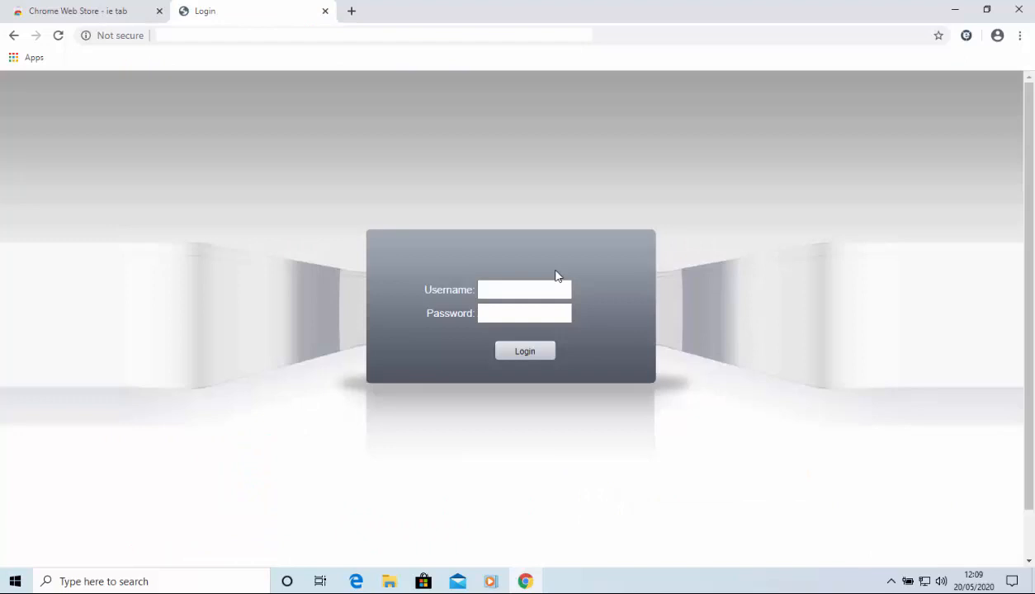
pyautogui.moveTo(862, 267)
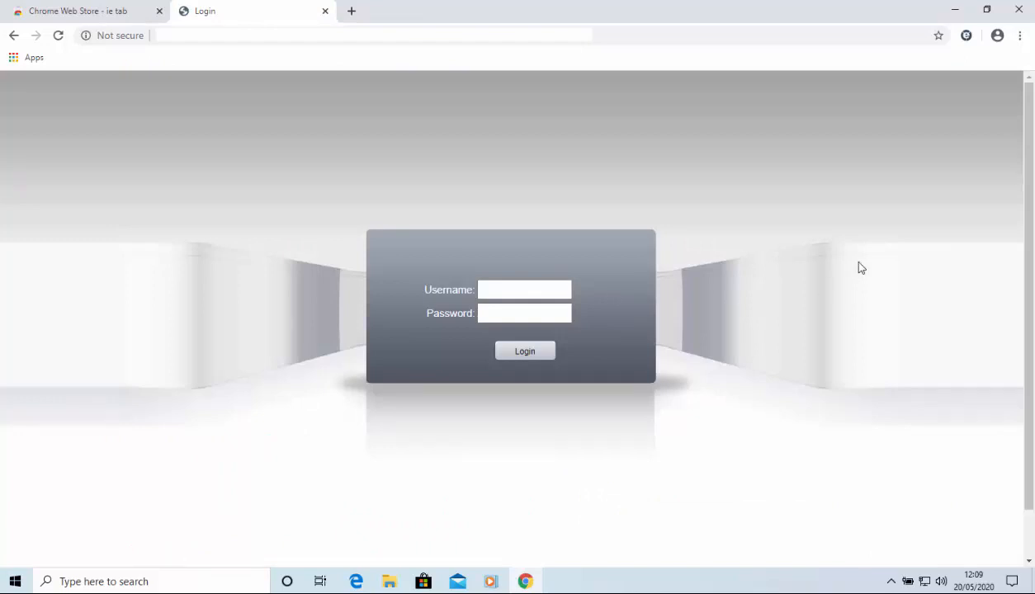
pyautogui.moveTo(967, 37)
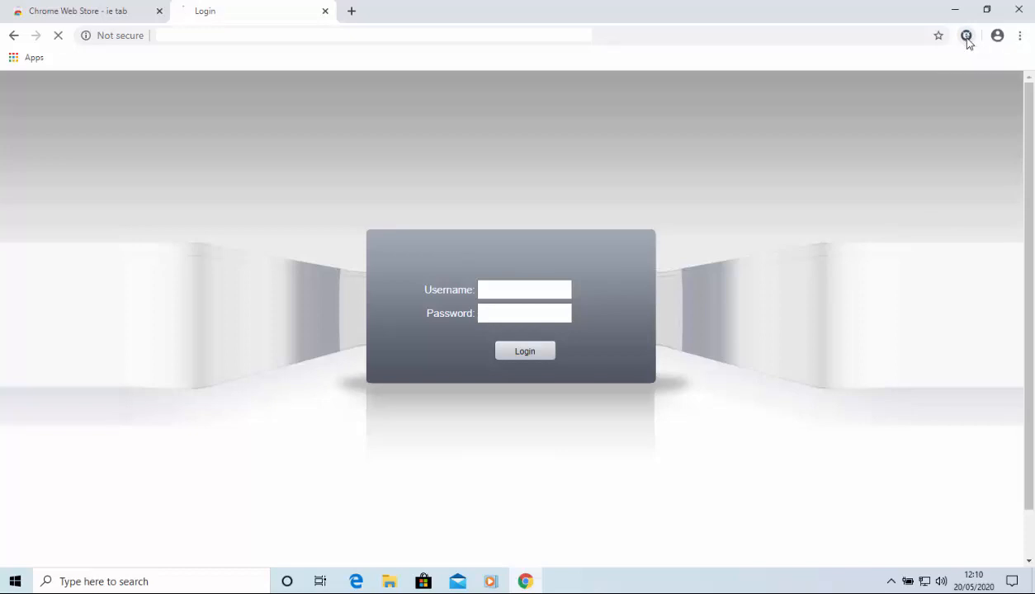
# Step: Enter 'admin' as the username on the webcam login page in IE mode
pyautogui.write('admin')
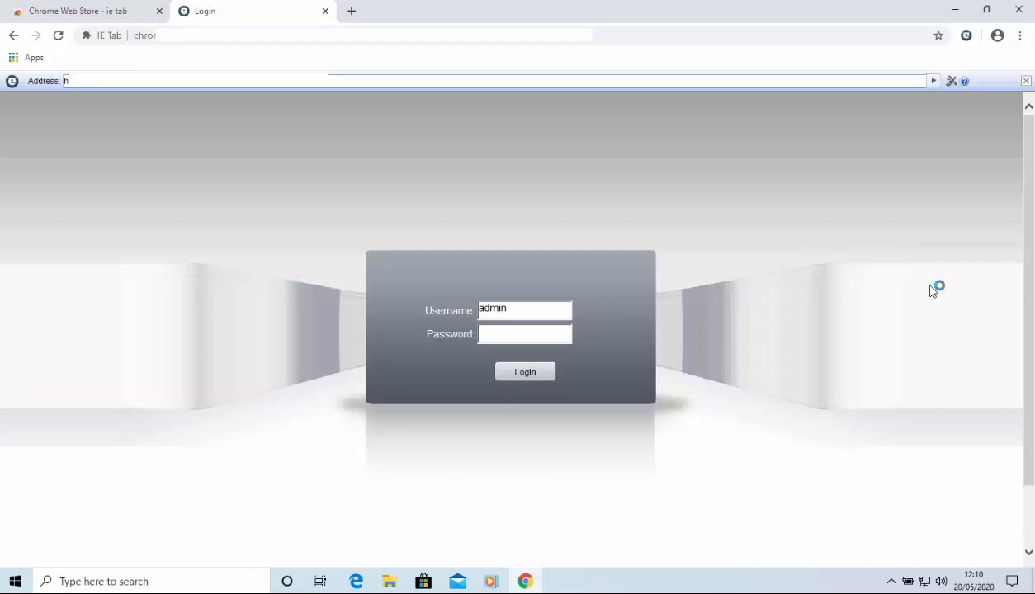
pyautogui.moveTo(965, 36)
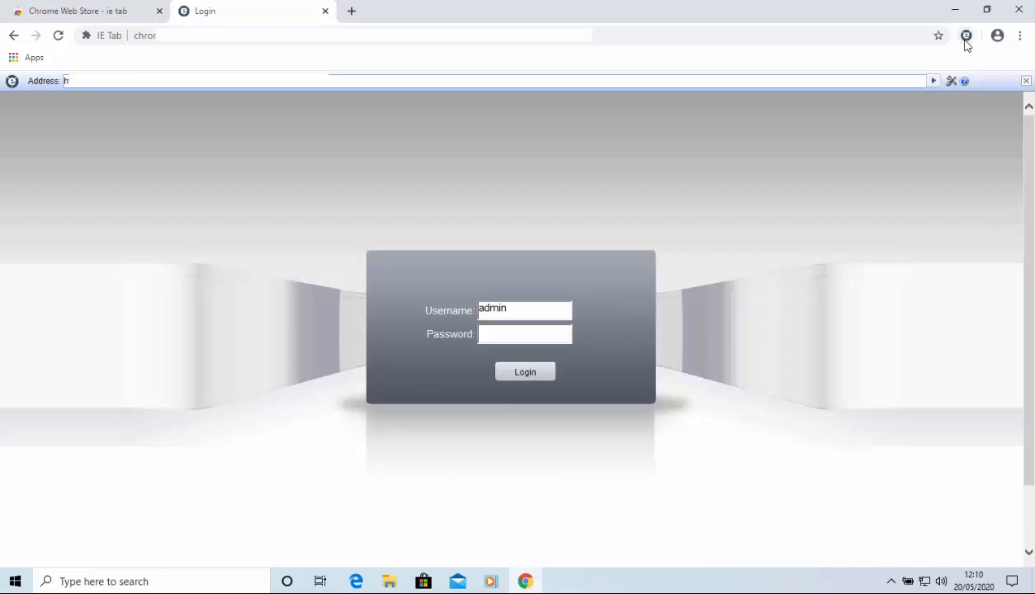
pyautogui.moveTo(966, 76)
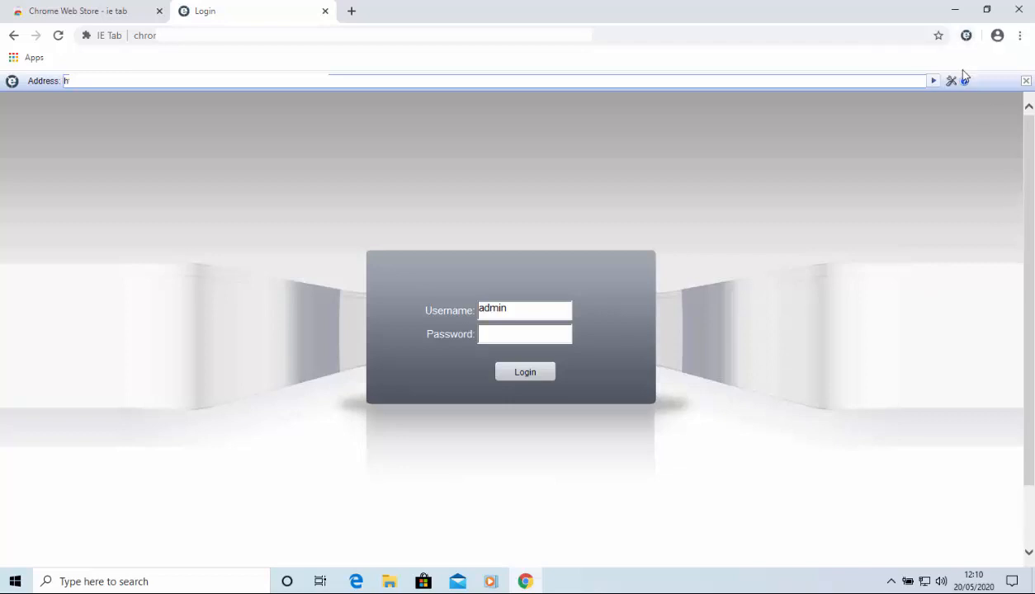
pyautogui.moveTo(967, 37)
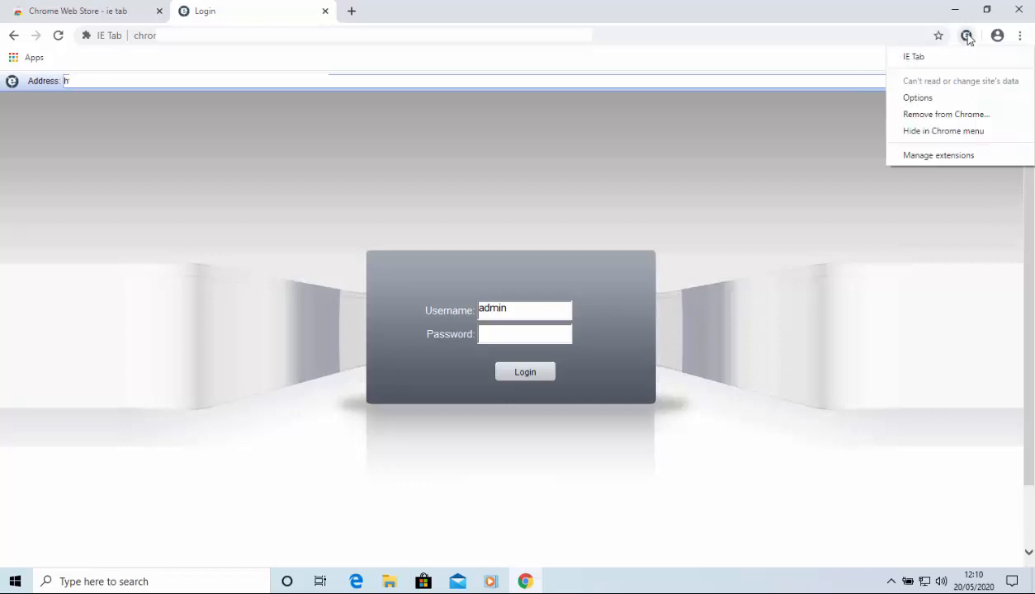
pyautogui.moveTo(948, 100)
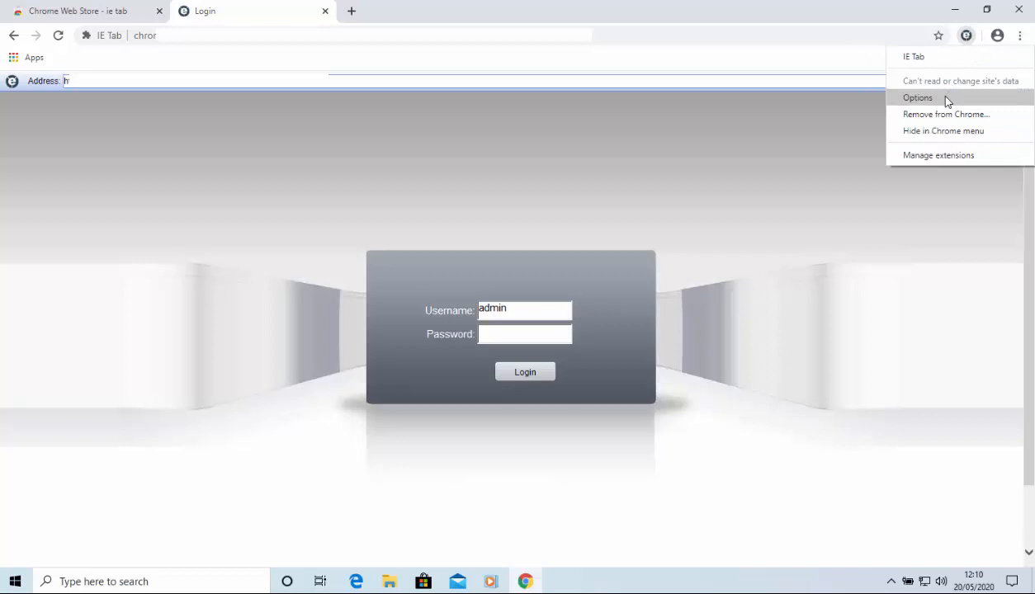
# Step: Show the IE Tab Options page and move to its Auto URLs input and Auto URL Exceptions section
pyautogui.click(918, 97)
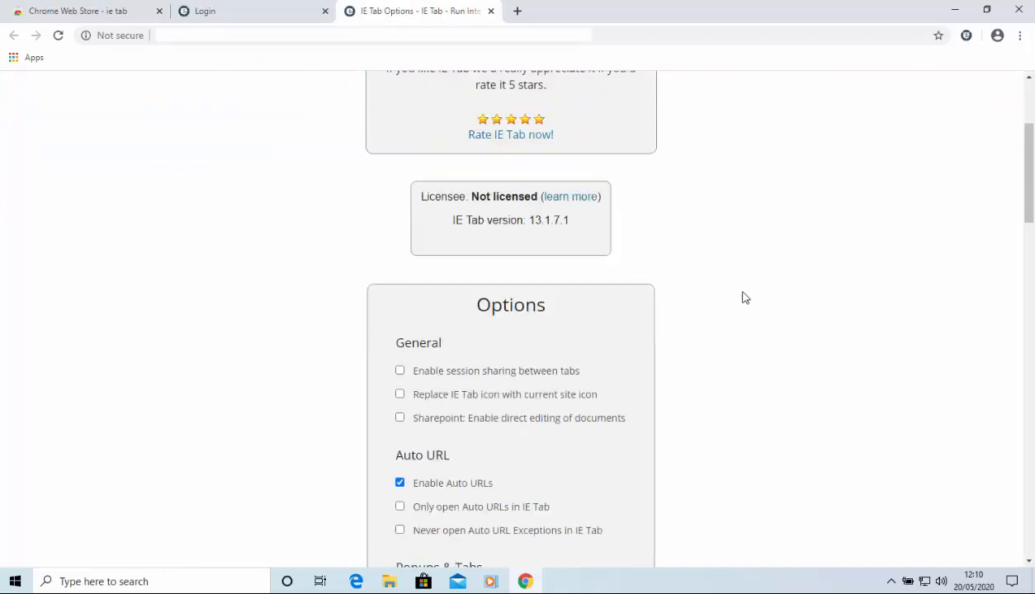
pyautogui.scroll(-3)
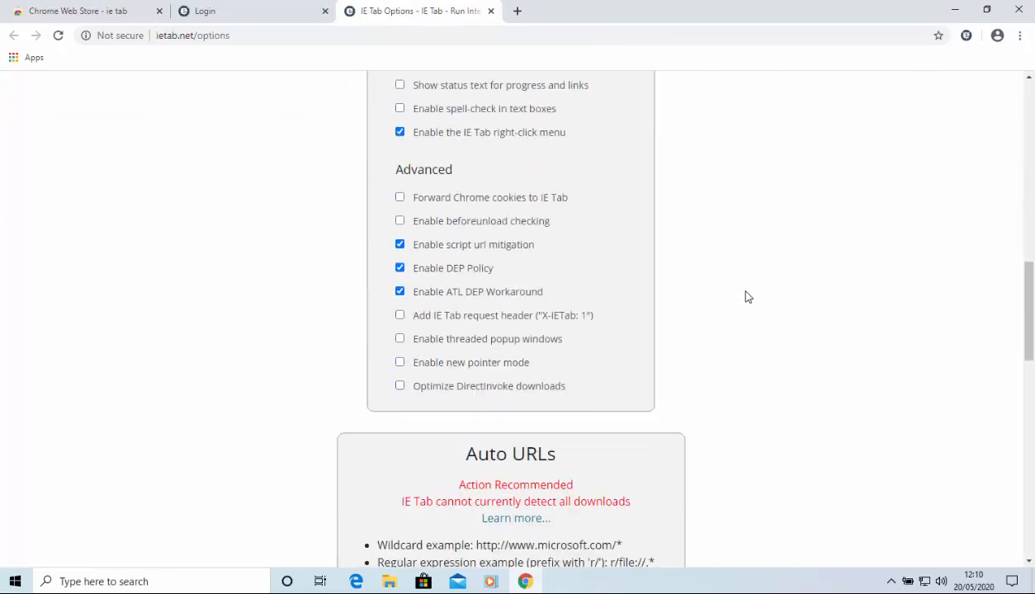
pyautogui.scroll(-3)
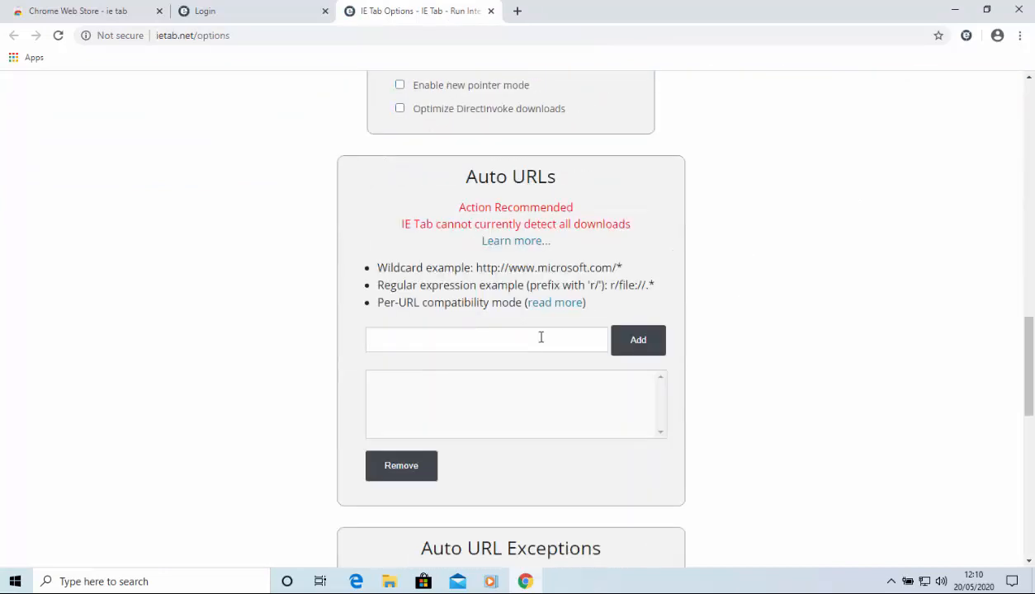
pyautogui.click(486, 340)
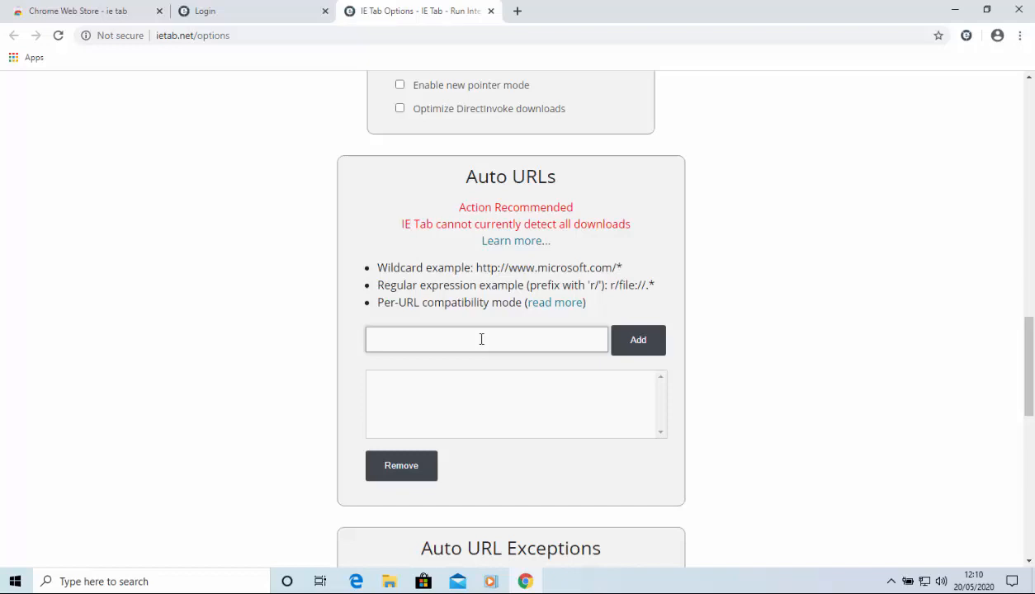
pyautogui.moveTo(413, 347)
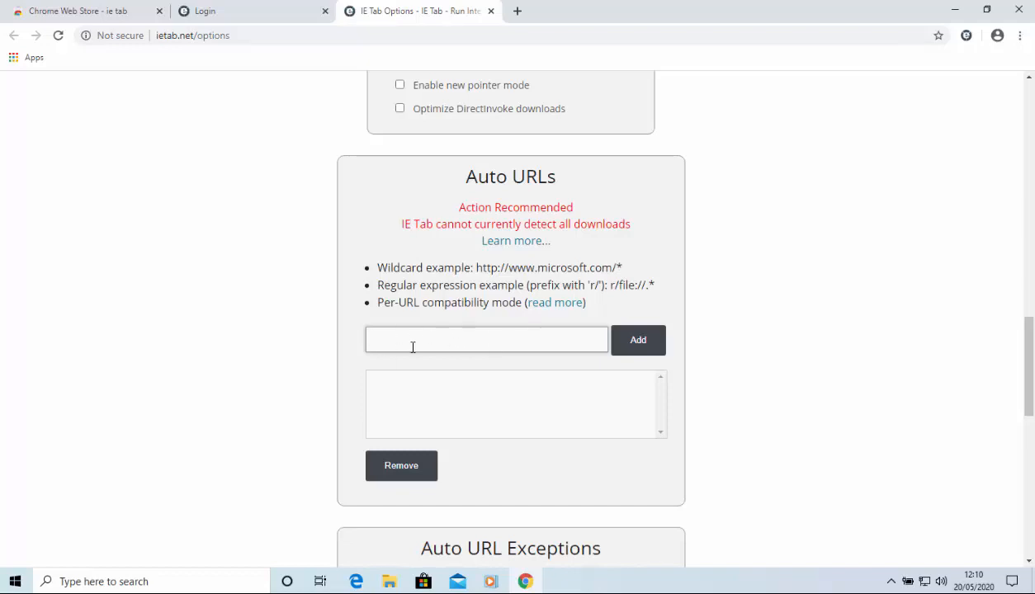
pyautogui.moveTo(637, 340)
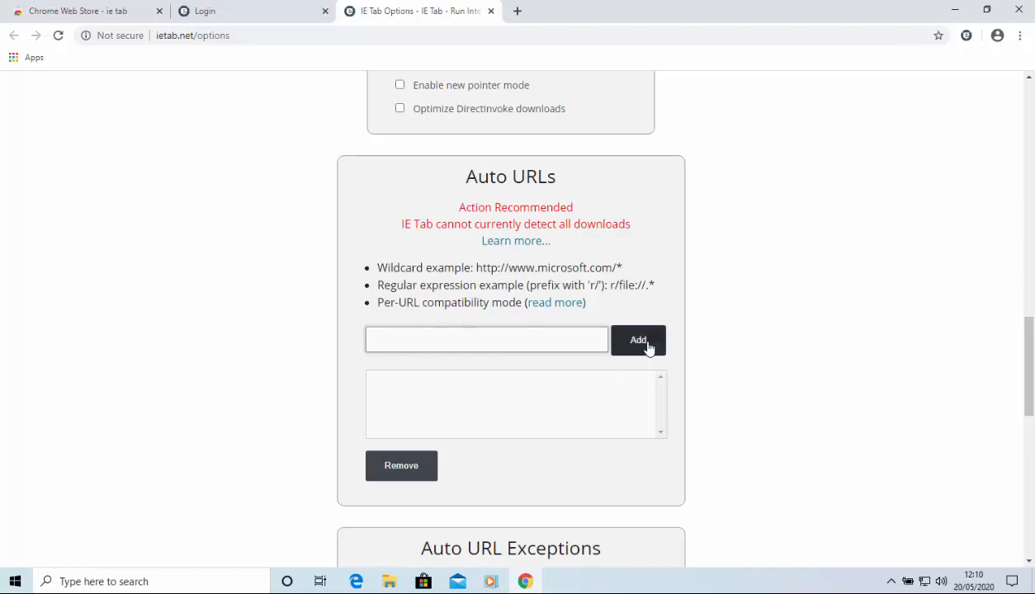
pyautogui.scroll(-3)
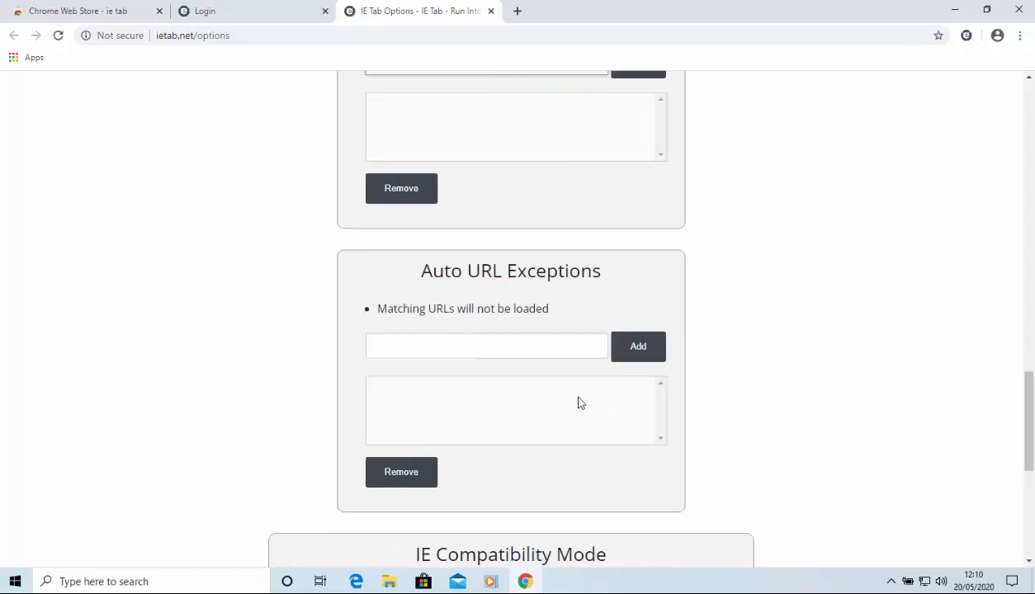
pyautogui.moveTo(482, 333)
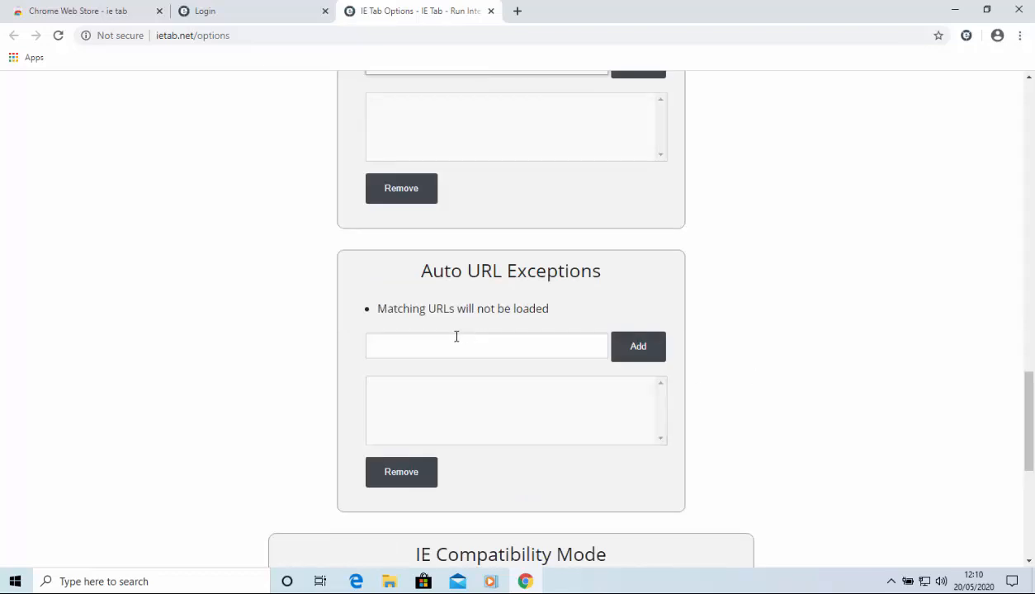
pyautogui.scroll(-3)
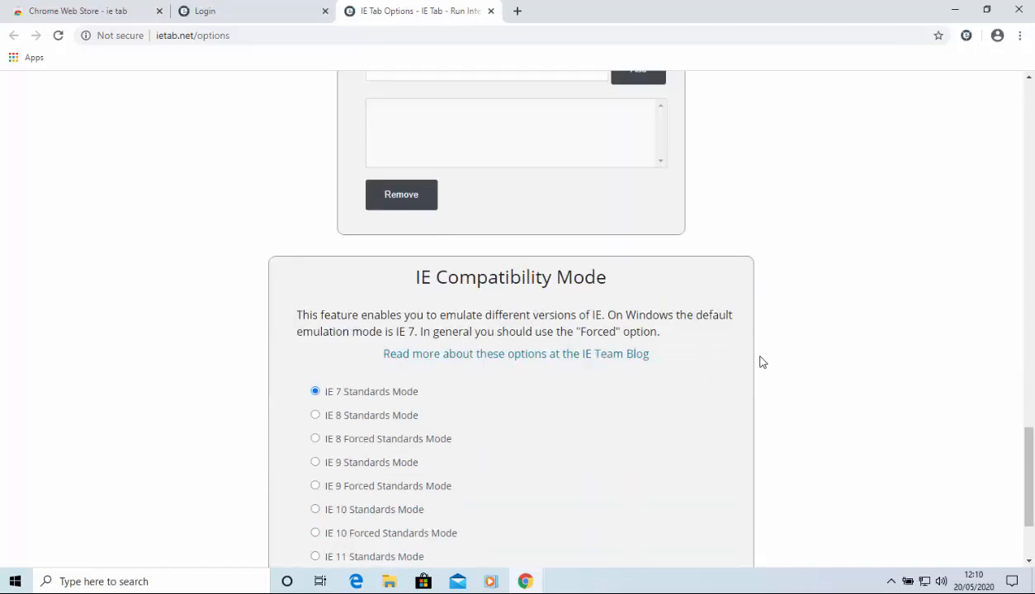
pyautogui.scroll(-3)
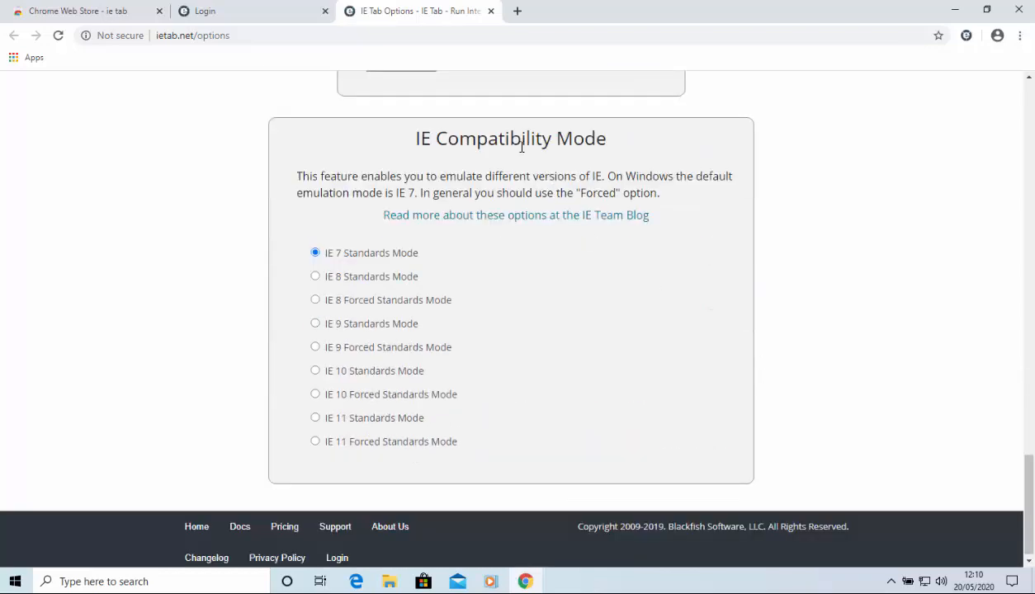
pyautogui.moveTo(809, 305)
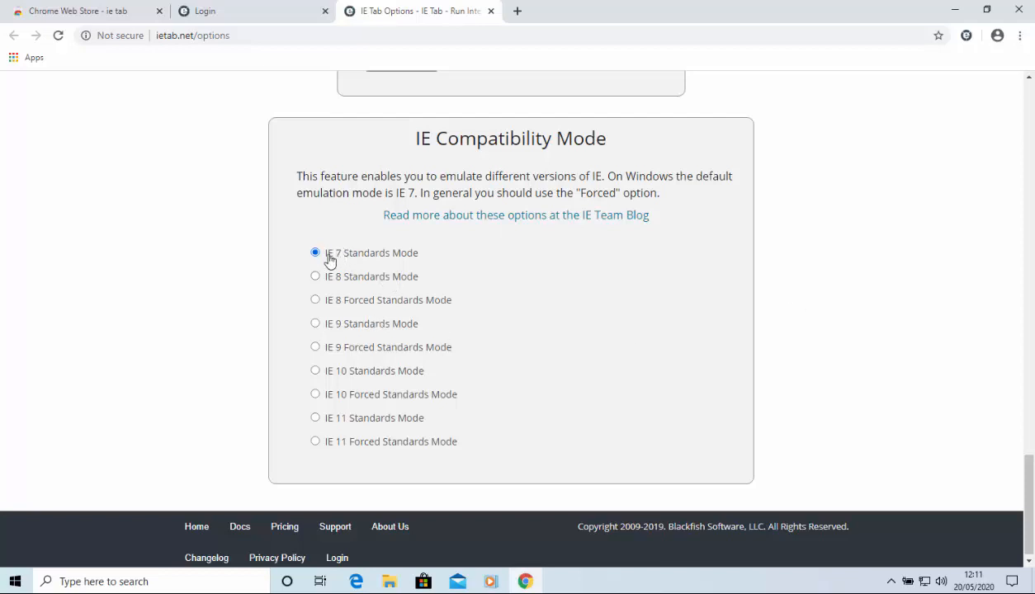
pyautogui.moveTo(360, 294)
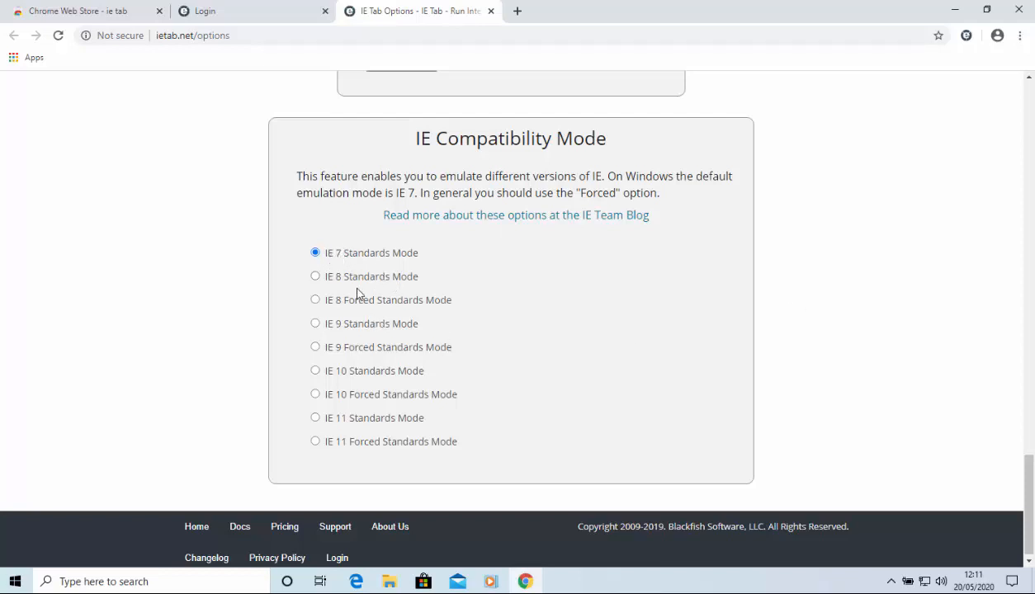
pyautogui.moveTo(321, 330)
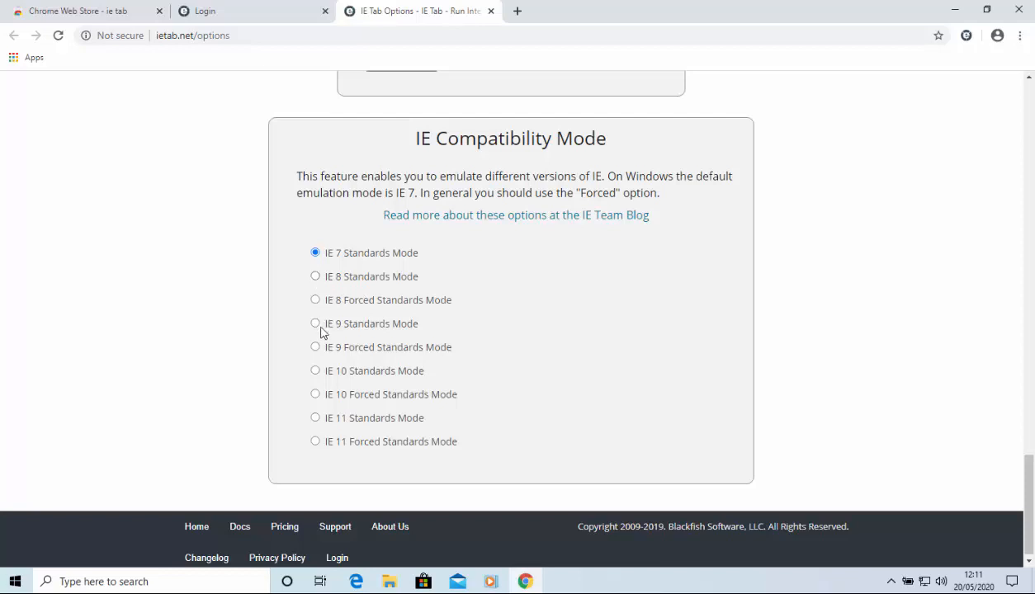
pyautogui.moveTo(317, 442)
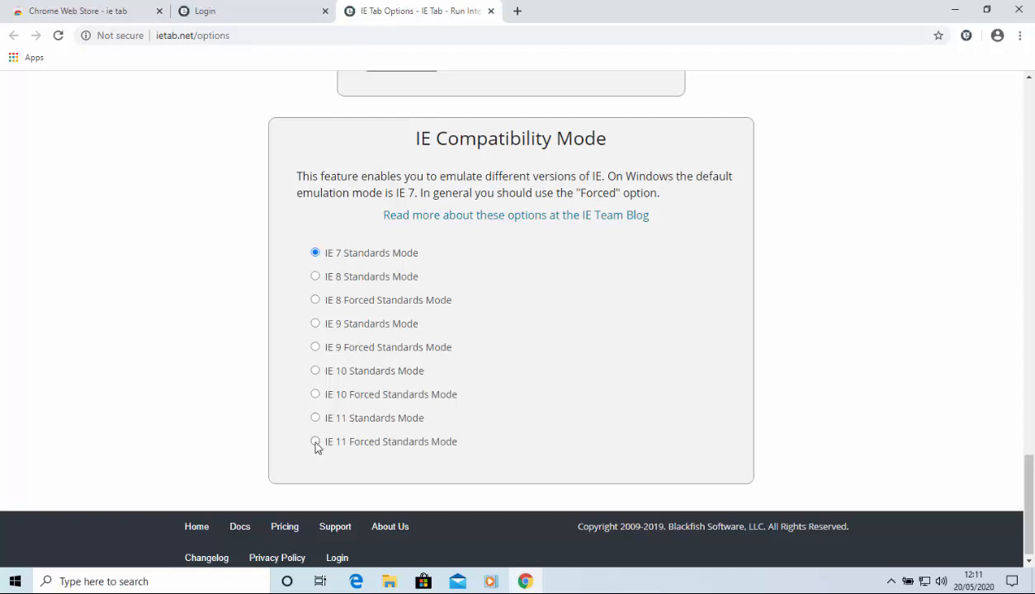
pyautogui.click(315, 440)
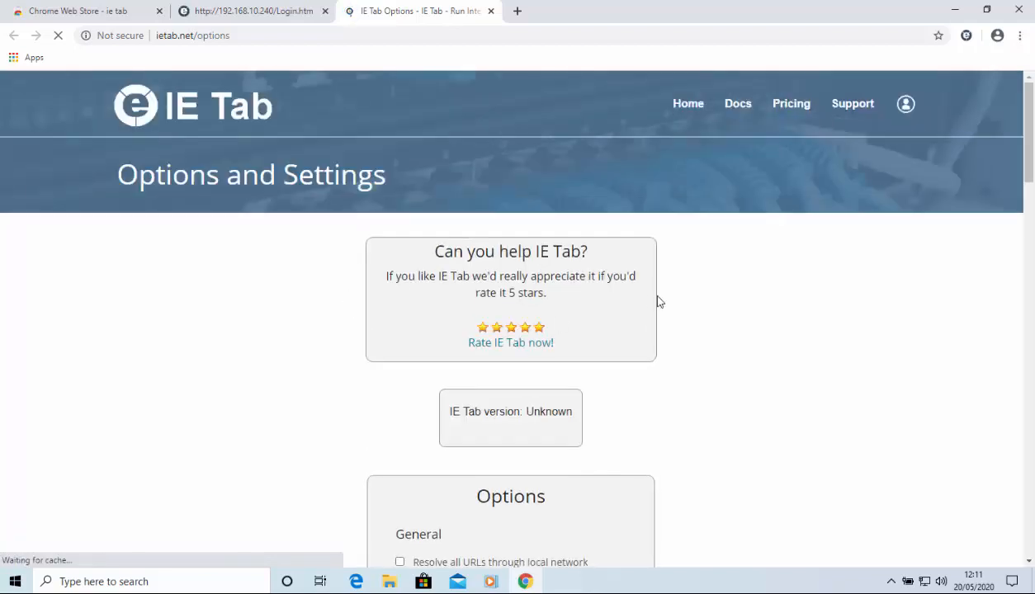
# Step: Switch back to the Login tab showing the webcam page in IE mode
pyautogui.click(251, 10)
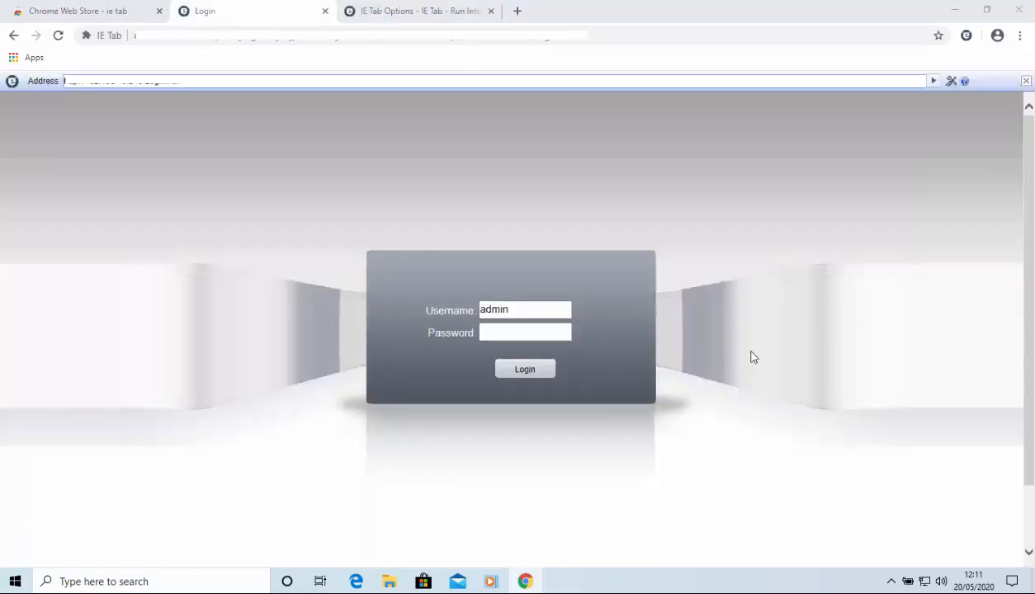